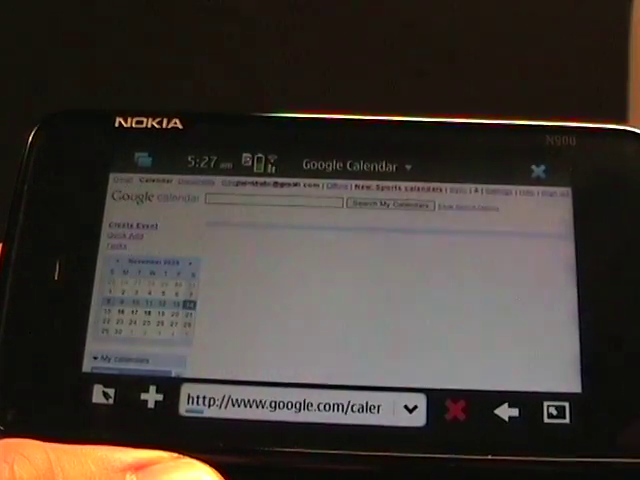
Open the Documents list and launch the 2009 soccer schedule and other files in separate windows.
click(122, 227)
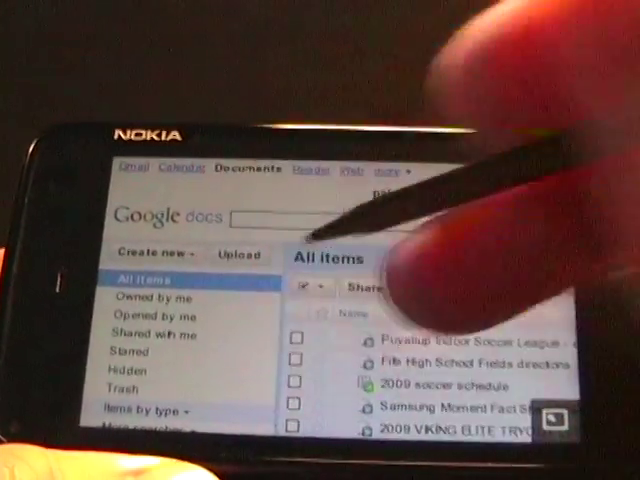
click(147, 255)
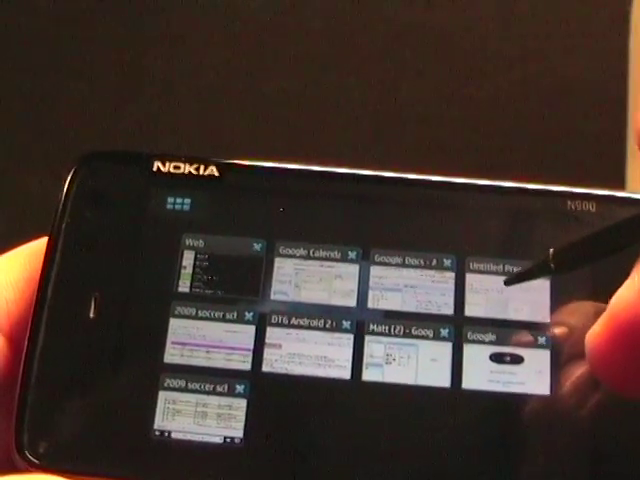
Switch to the open DTG Android 2.0 press release window from the task switcher.
click(510, 270)
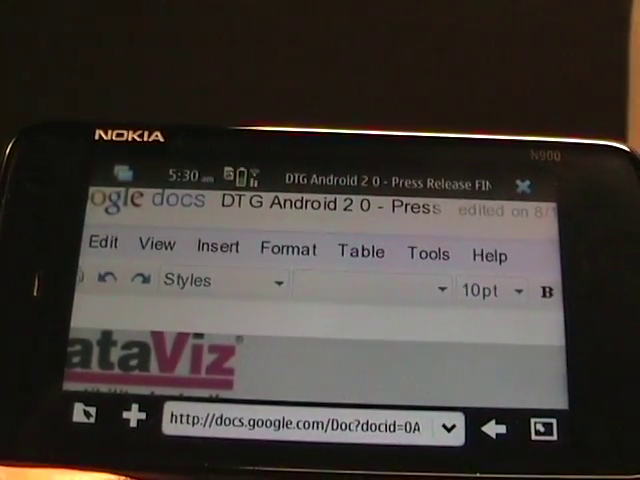
Open the Tools menu in the press release editor to reach spell-check options.
click(427, 251)
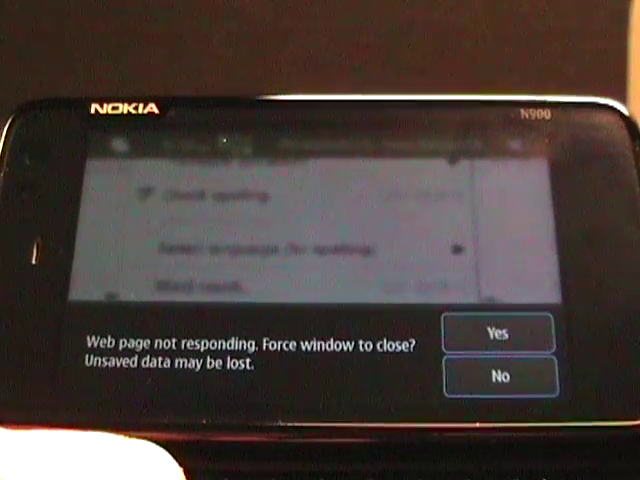
Choose No on the 'Web page not responding' warning to keep the press release open.
click(499, 376)
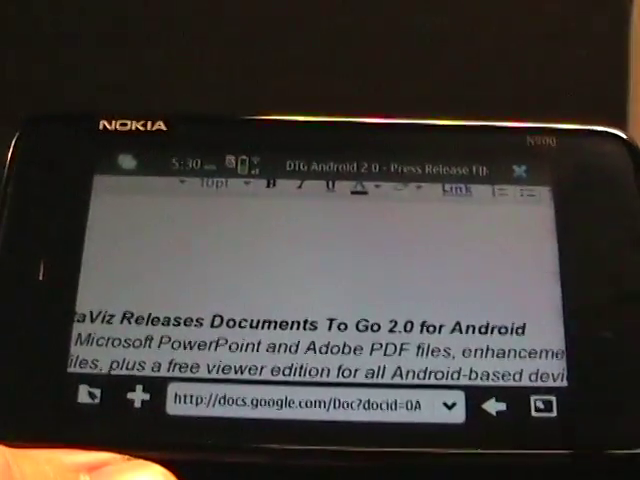